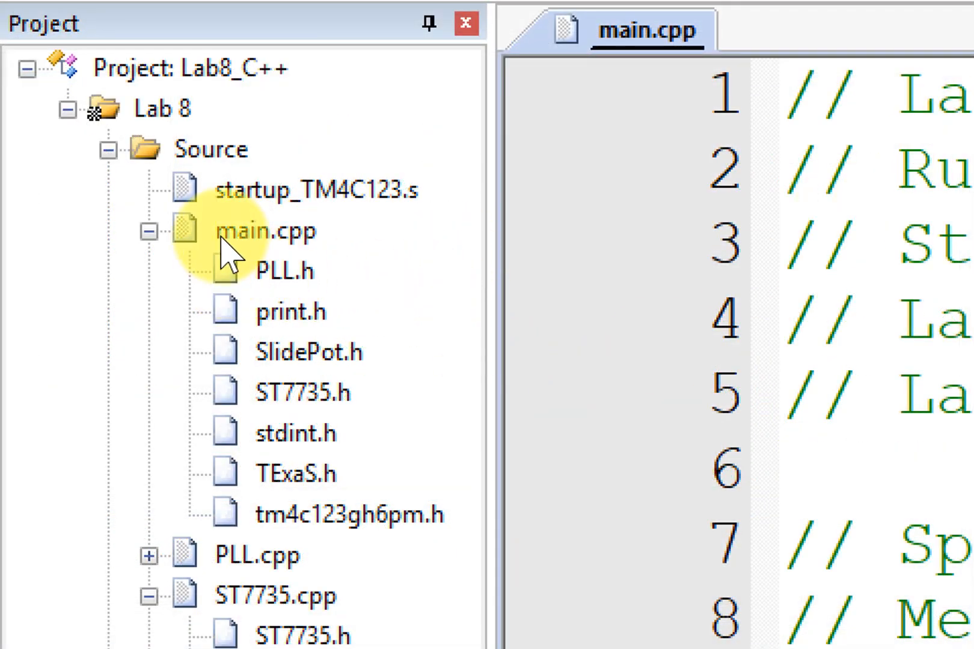
- Collapse the header lists under main.cpp and the other source files, then select print.s
left_click(150, 231)
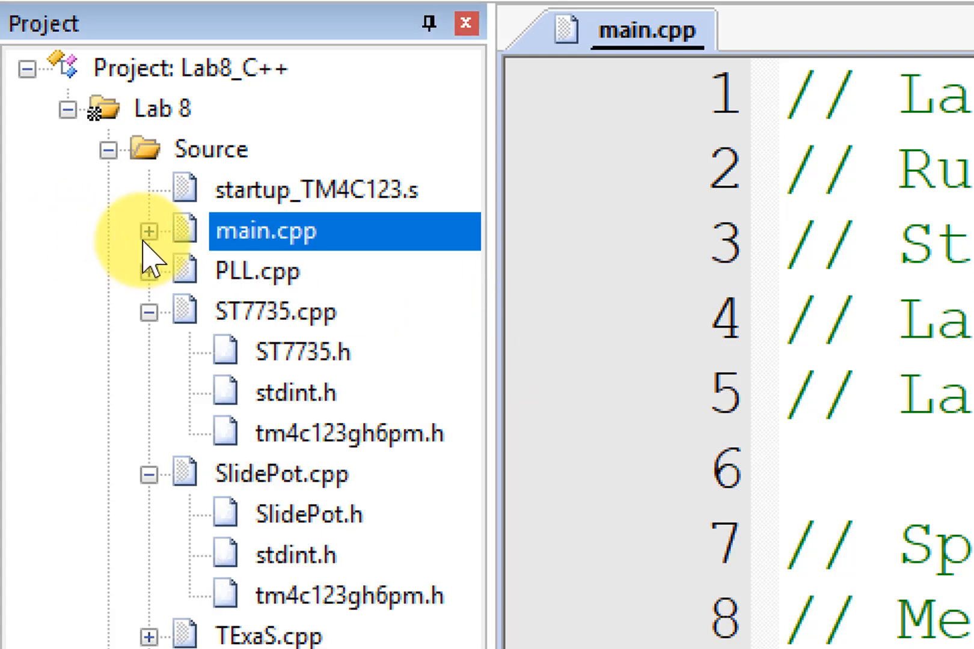
left_click(150, 313)
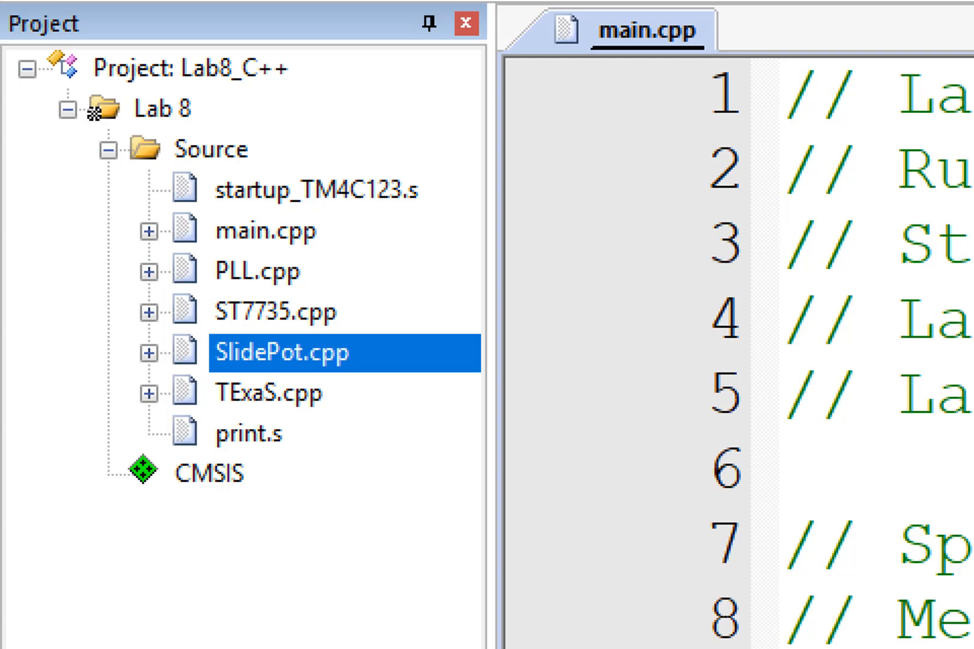
mouse_move(248, 432)
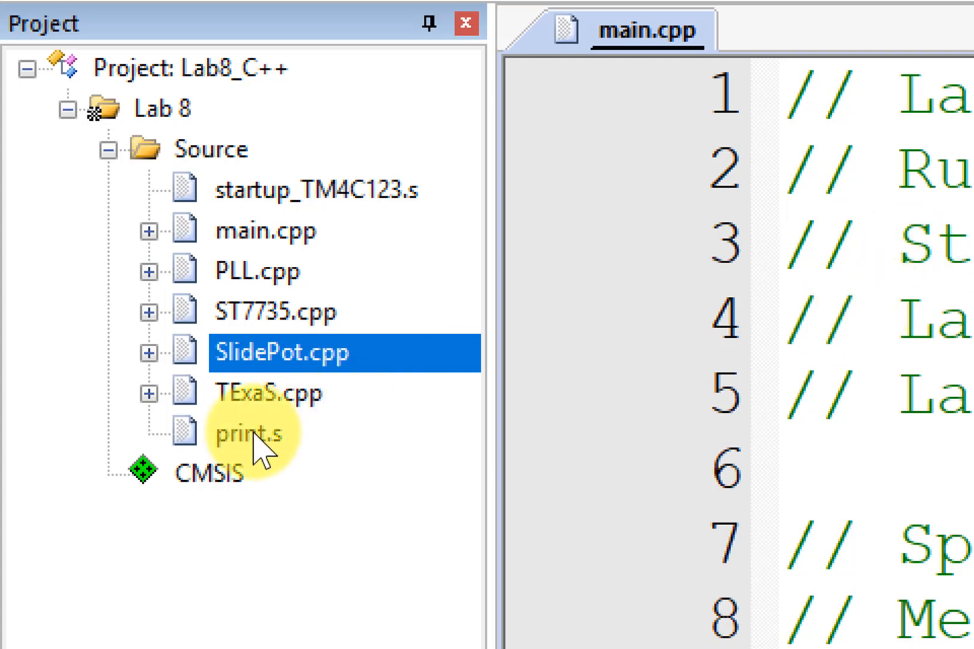
left_click(248, 433)
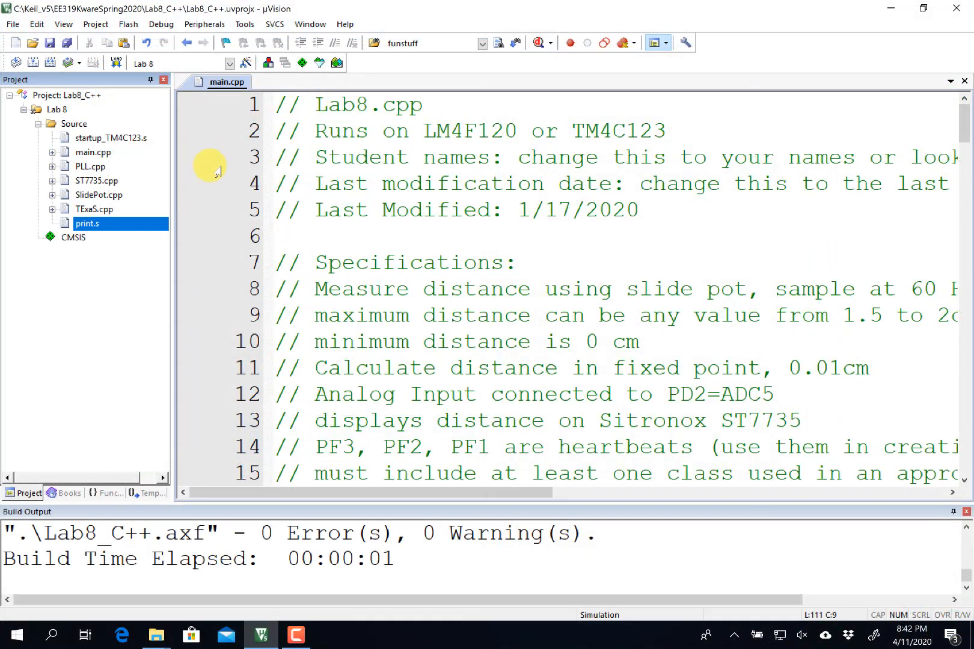
- Open startup_TM4C123.s and mark the Stack_Size (0x400) and Heap_Size (0x200) definition lines
double_click(113, 137)
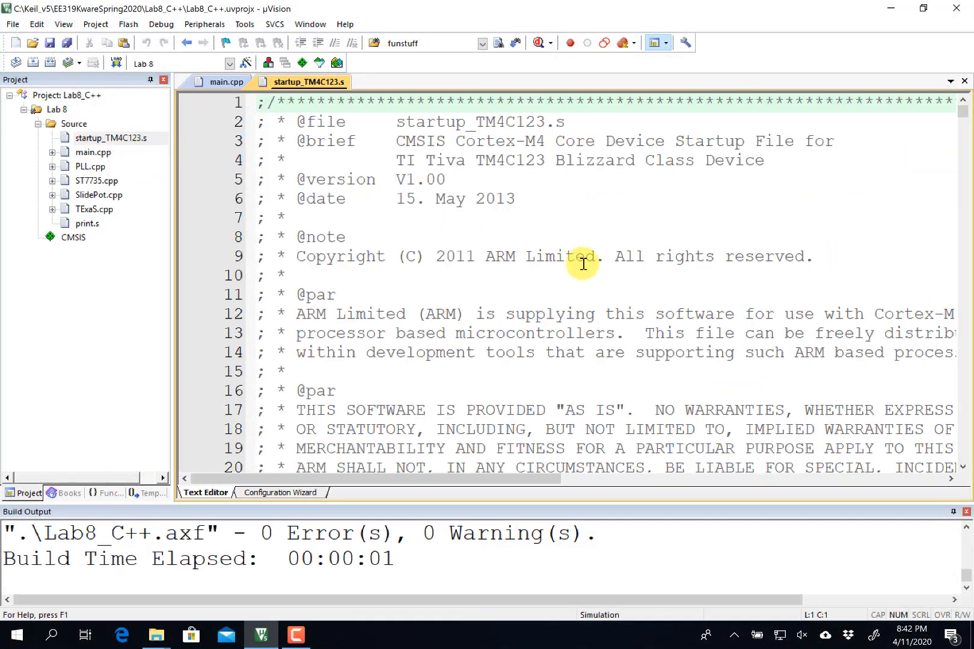
scroll("down", 3)
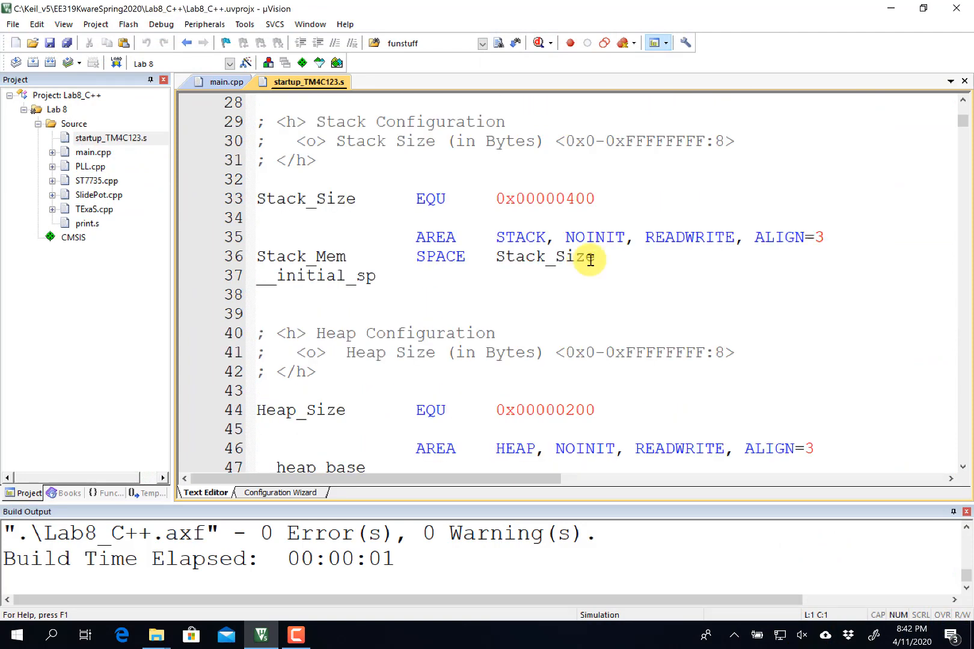
mouse_move(809, 253)
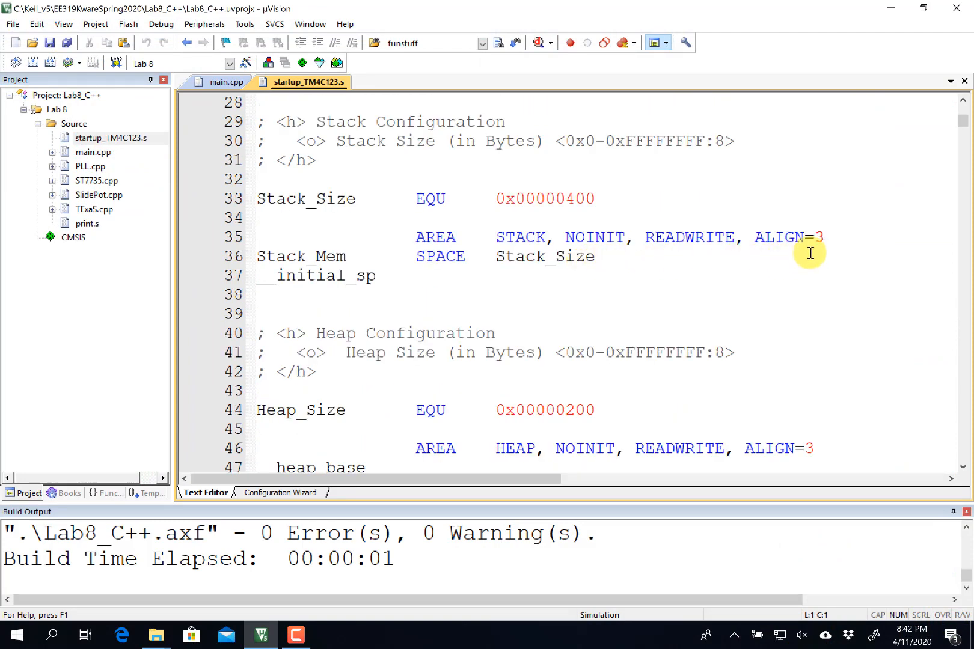
left_click(317, 199)
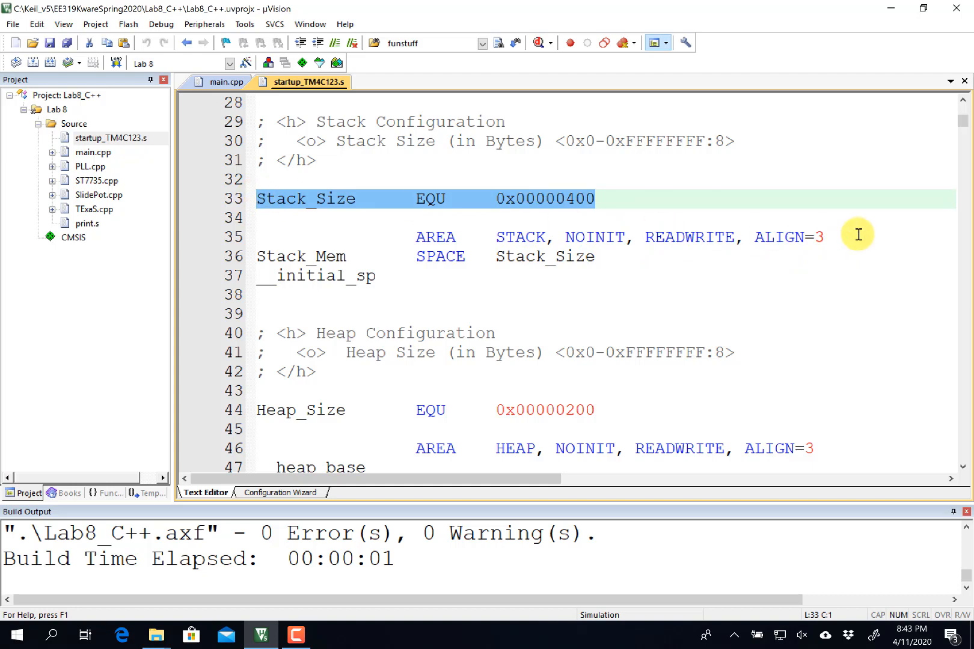
mouse_move(877, 243)
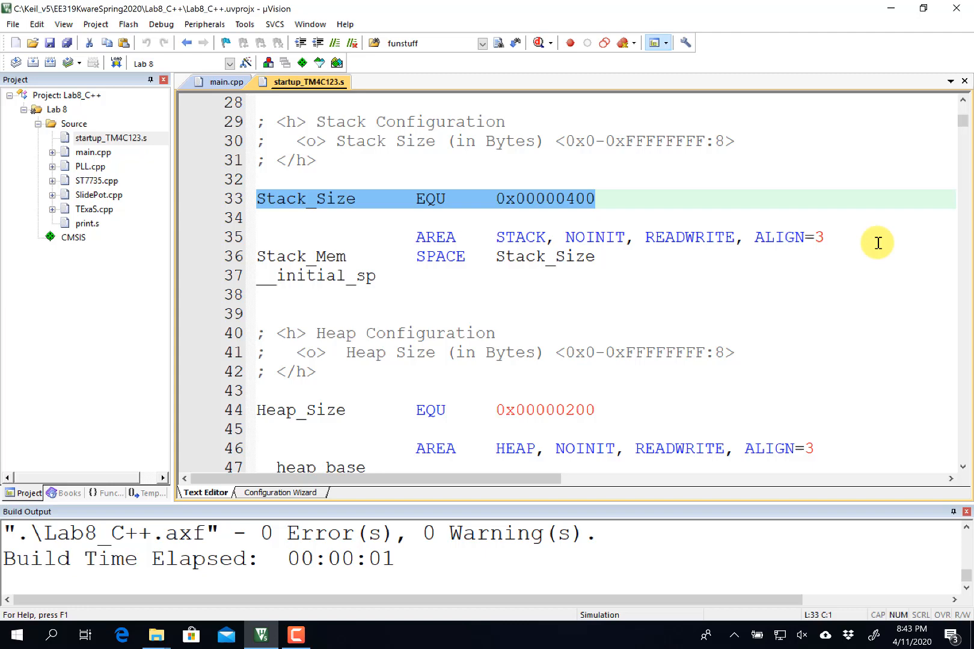
left_click(302, 411)
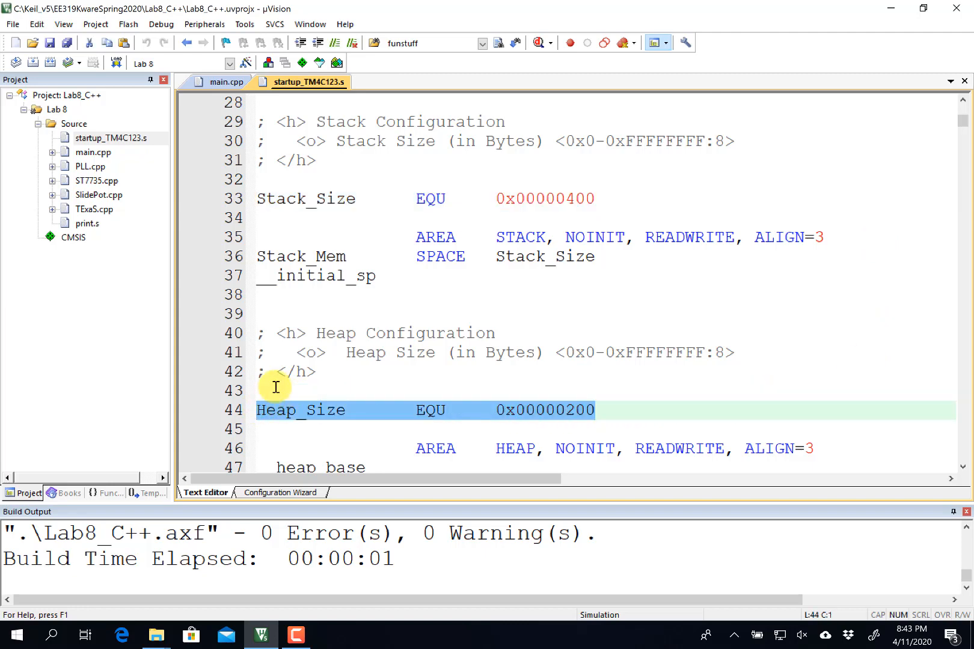
mouse_move(340, 354)
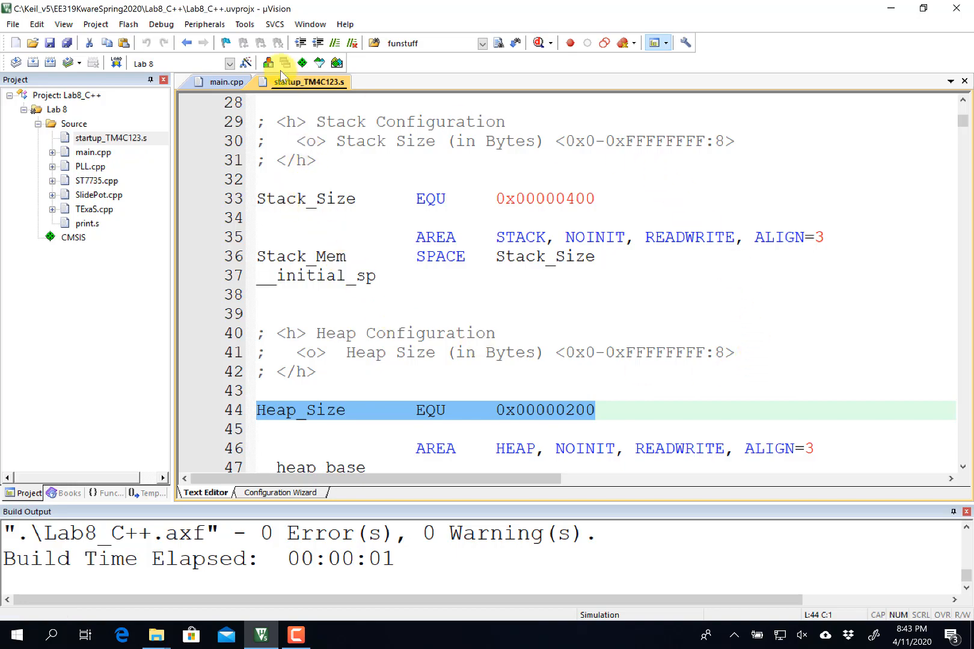
- Scroll through main.cpp and highlight the SlidePot class name
left_click(226, 82)
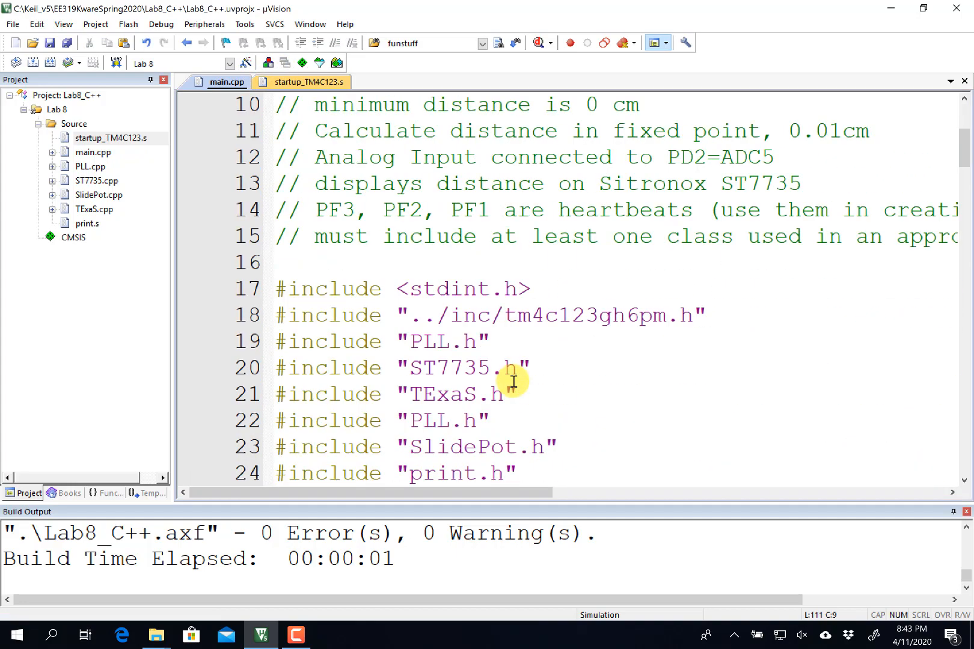
scroll("down", 3)
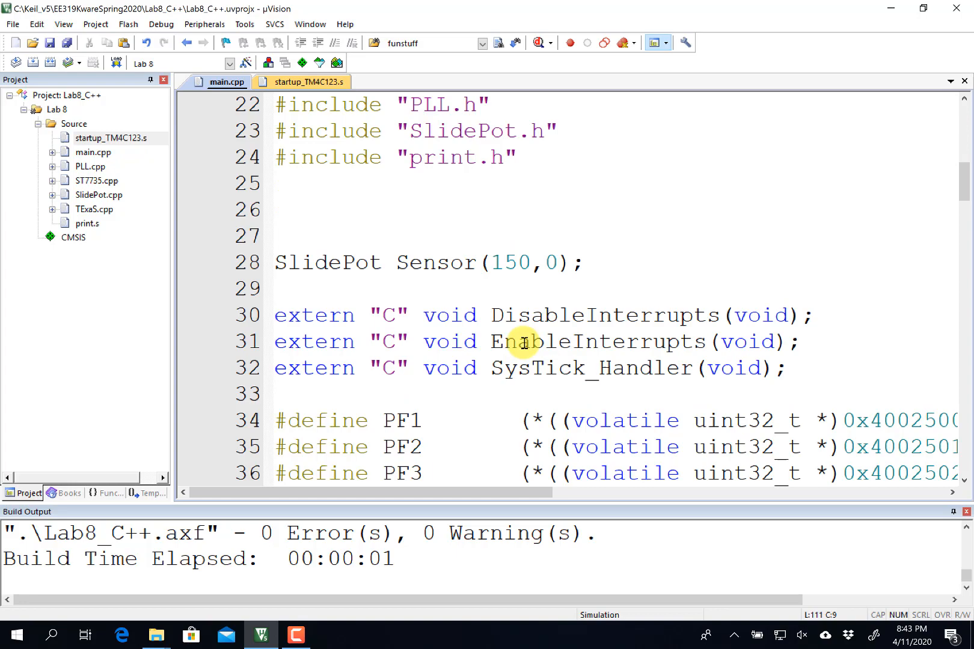
scroll("down", 3)
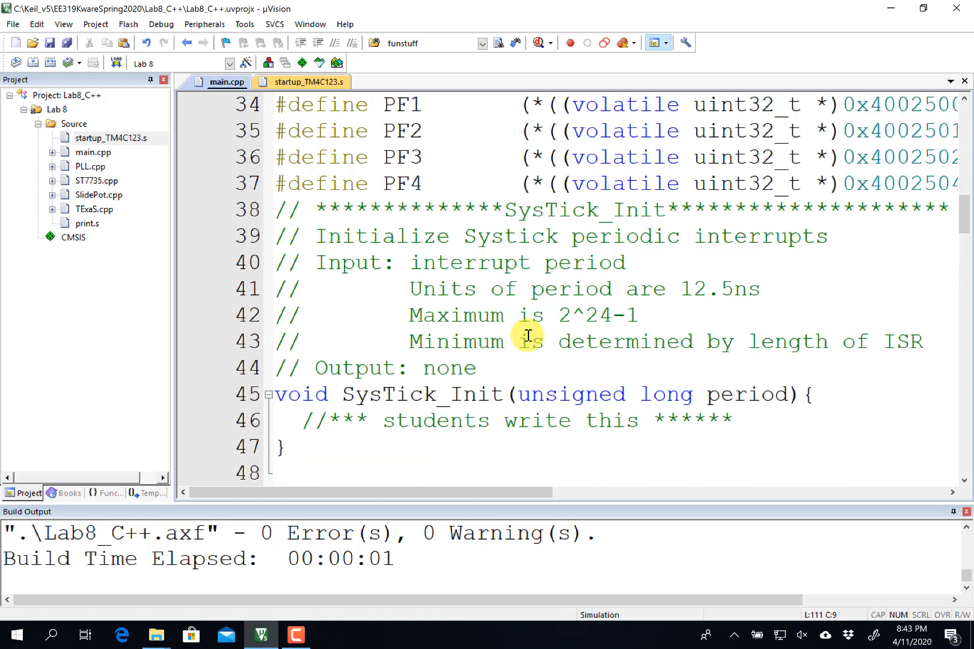
scroll("down", 3)
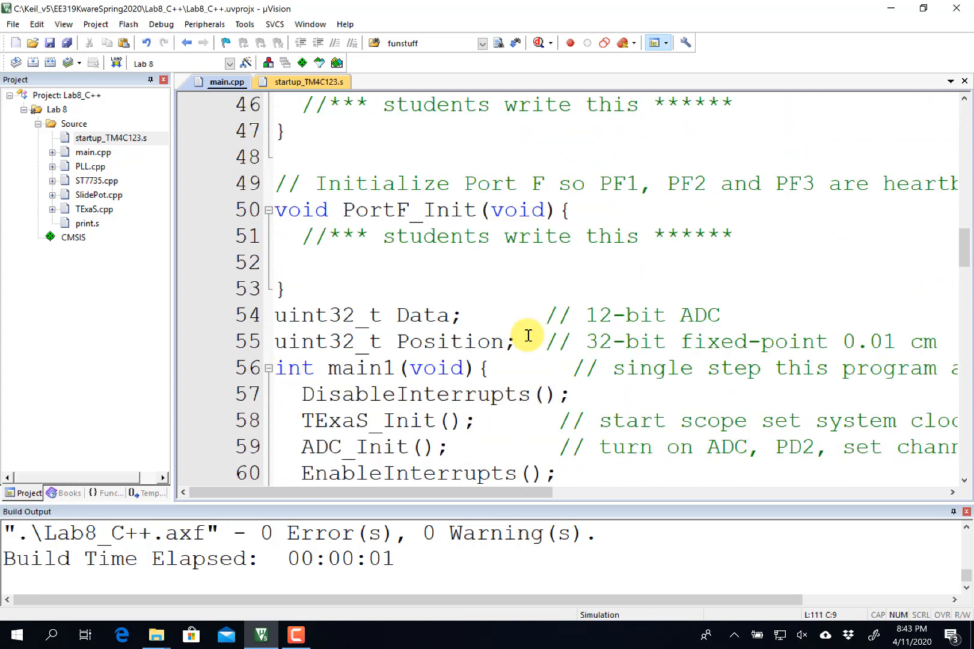
scroll("down", 3)
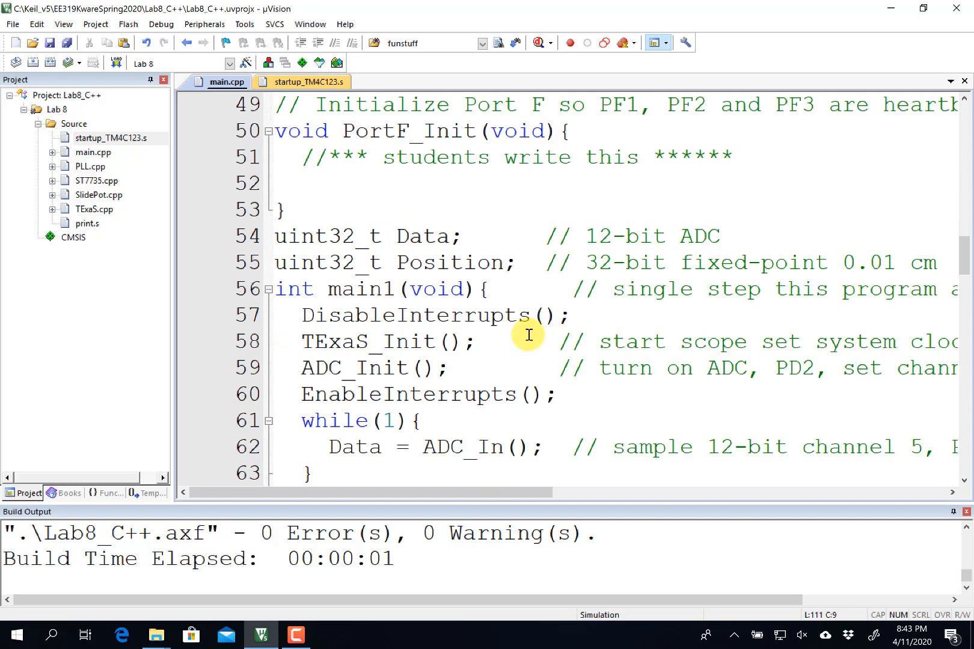
mouse_move(545, 304)
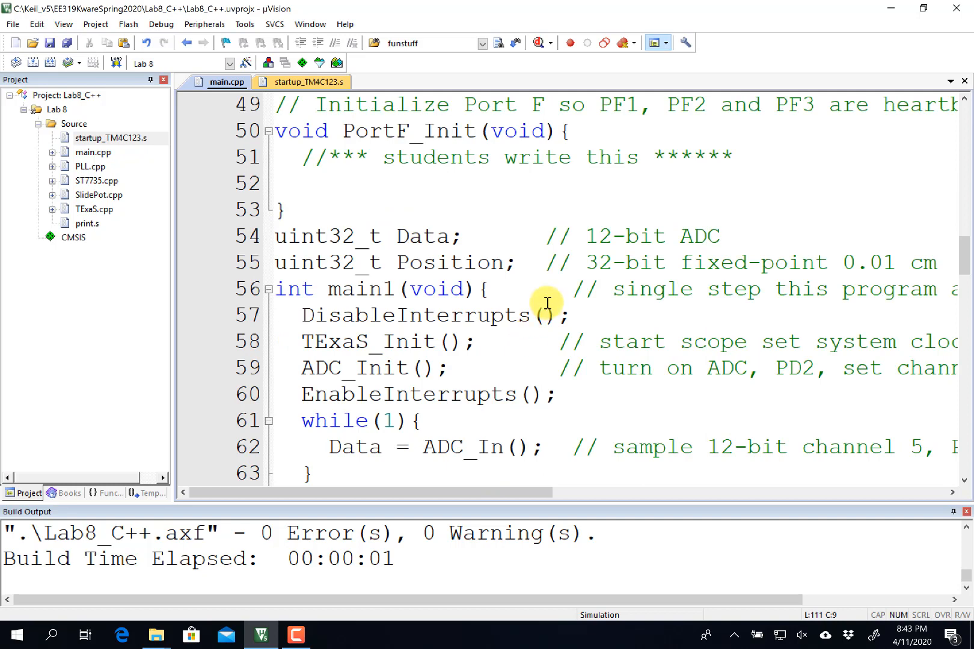
scroll("down", 3)
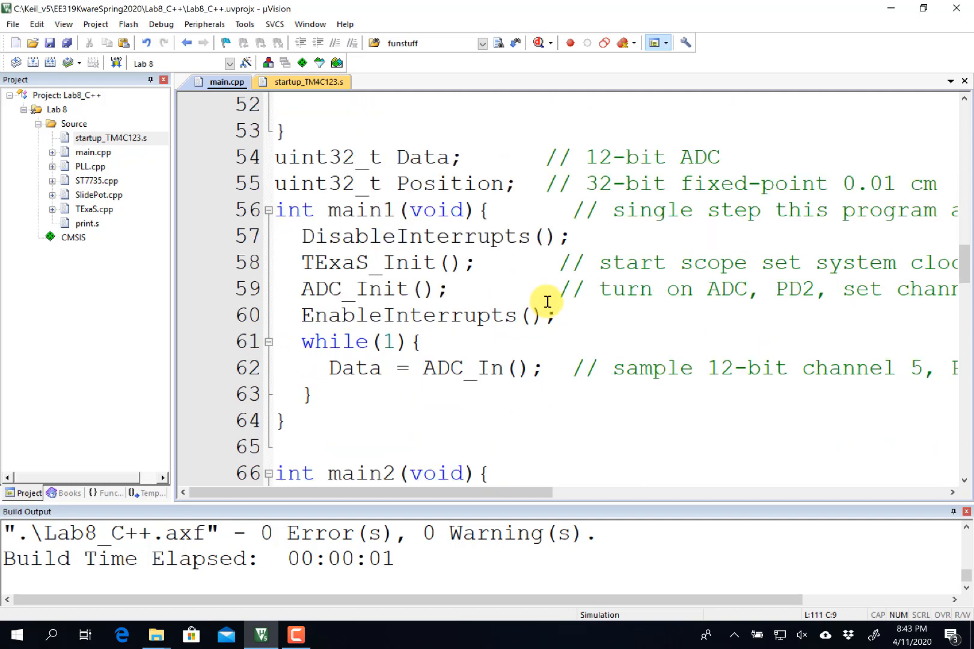
scroll("down", 3)
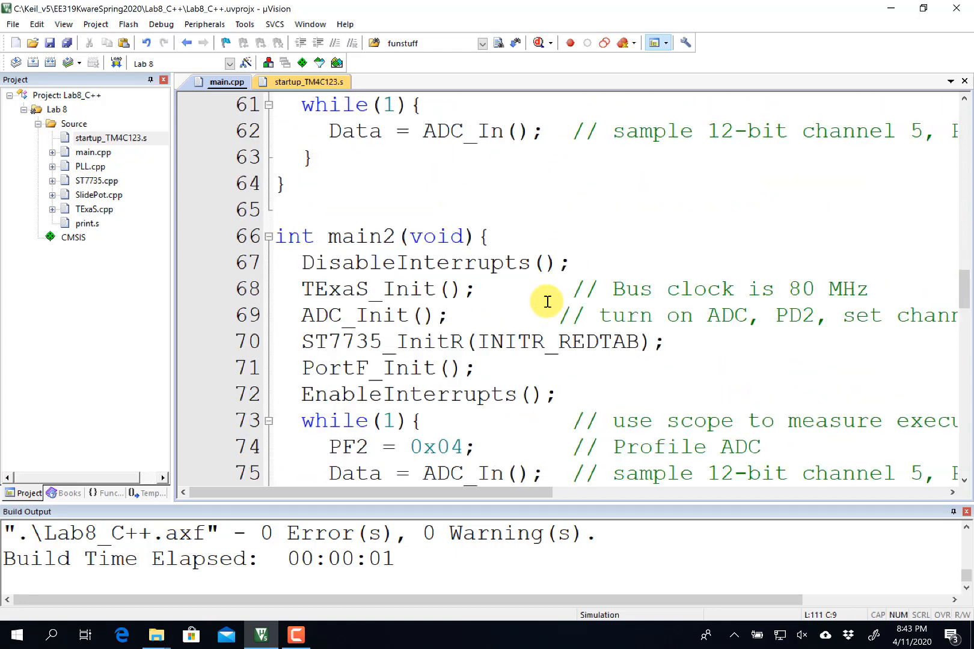
scroll("down", 3)
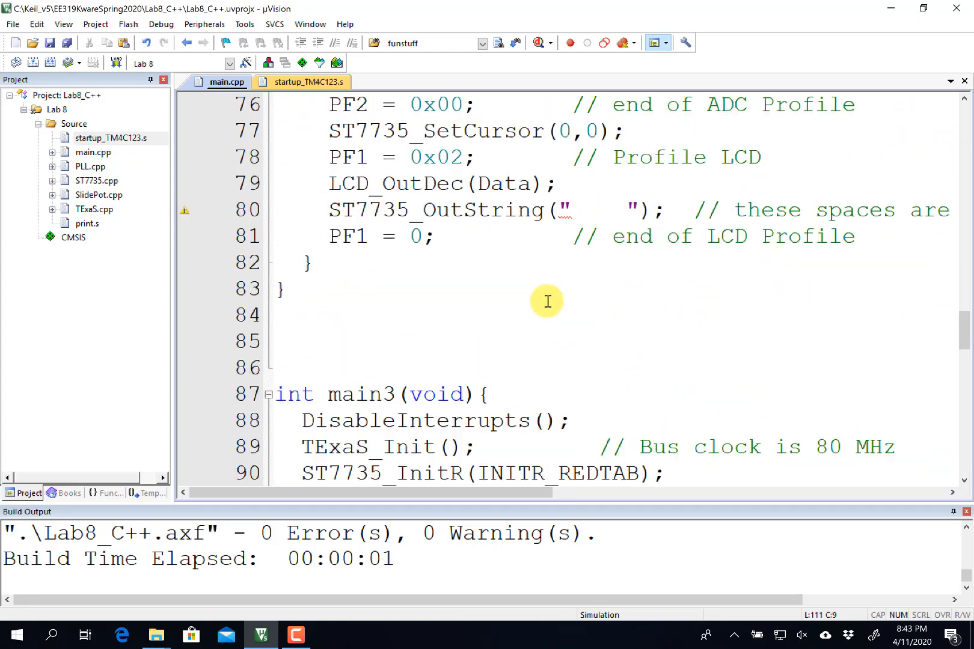
scroll("down", 3)
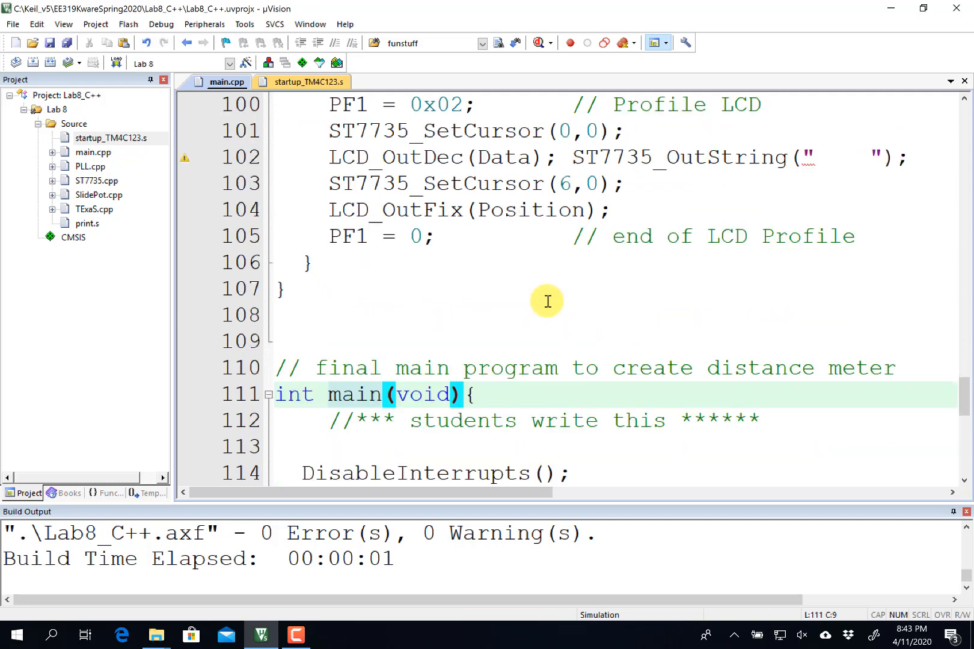
scroll("down", 3)
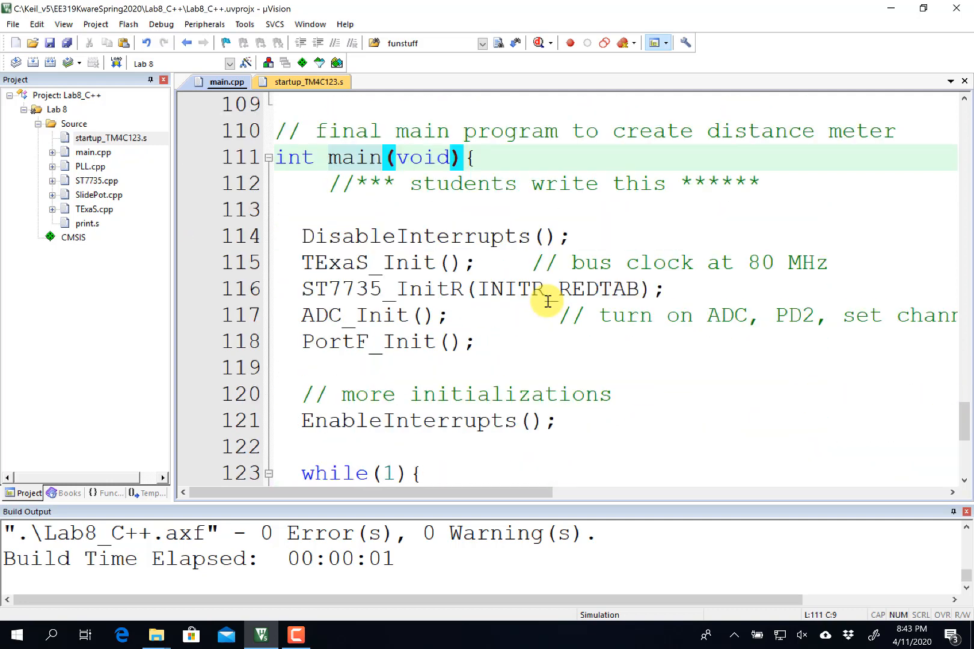
mouse_move(966, 379)
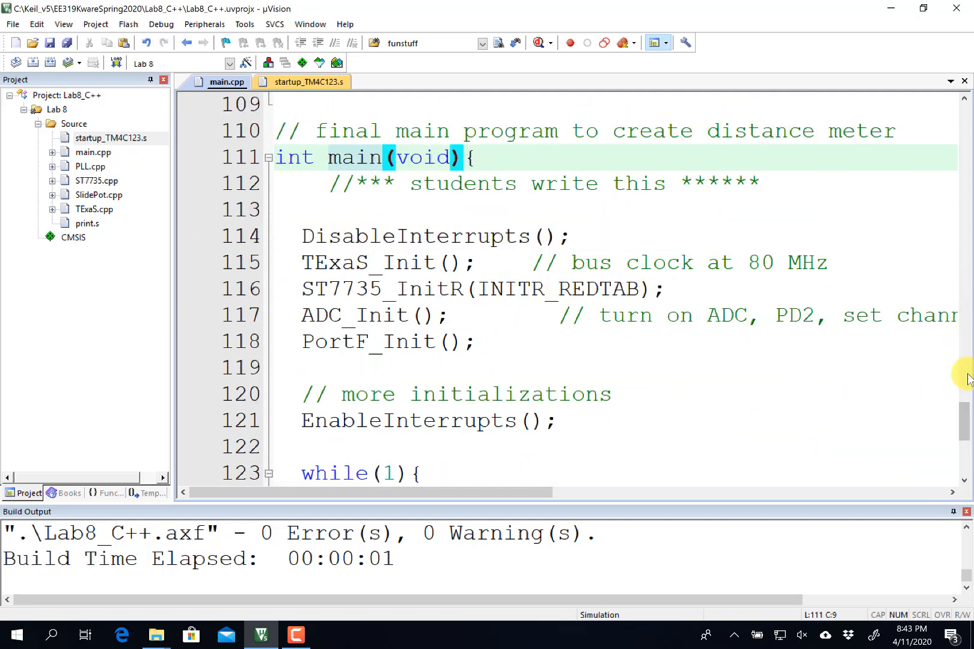
scroll("up", 3)
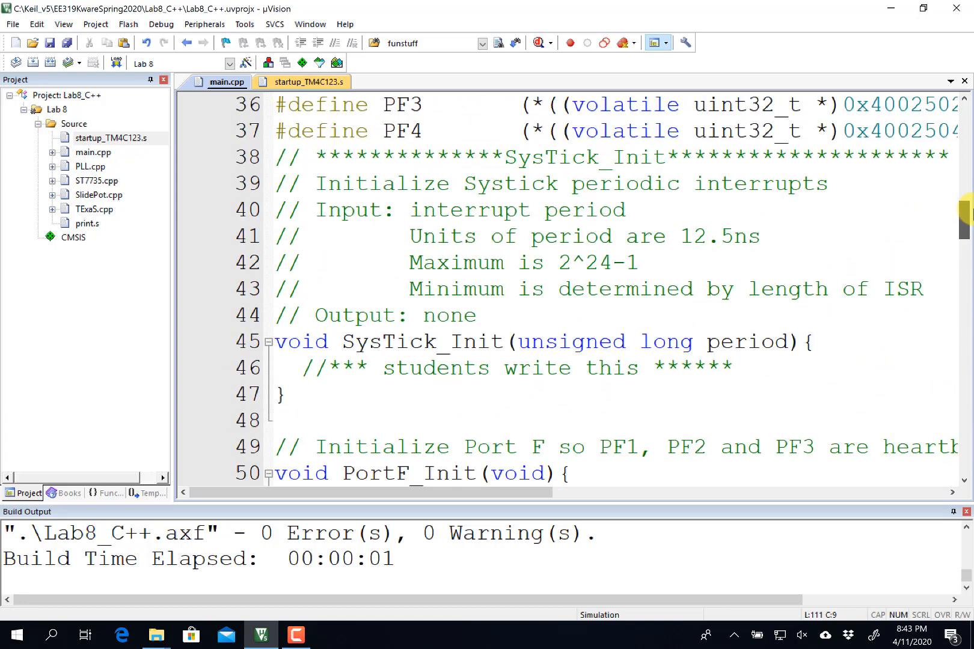
scroll("up", 3)
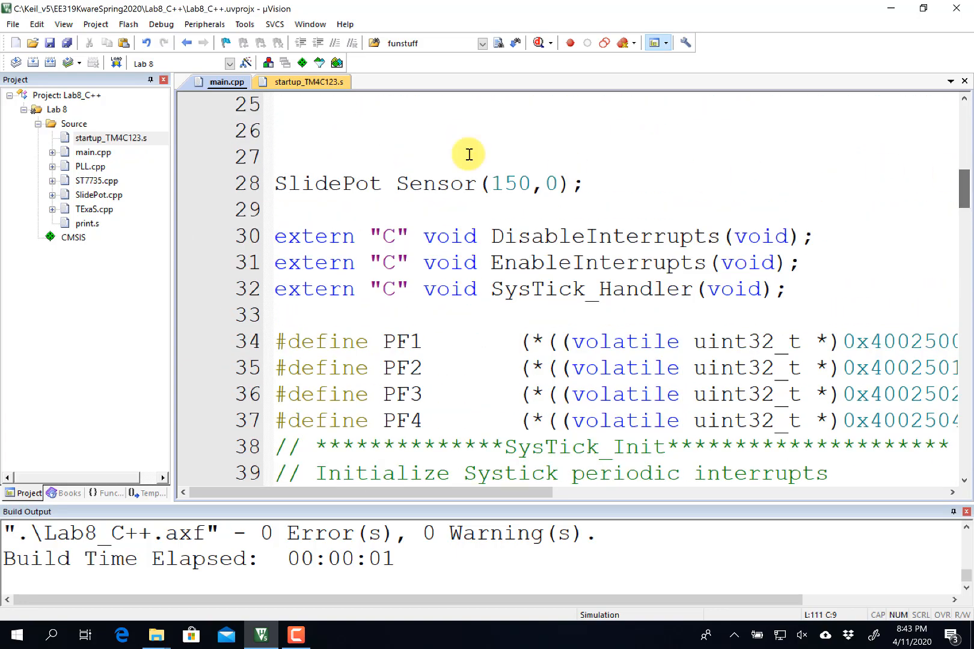
double_click(327, 184)
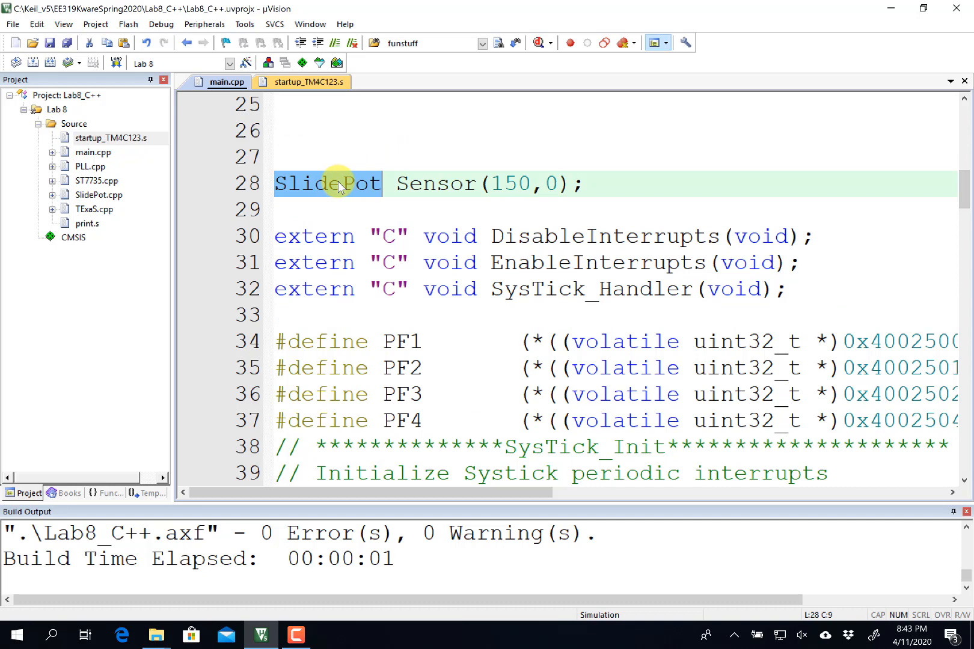
mouse_move(98, 194)
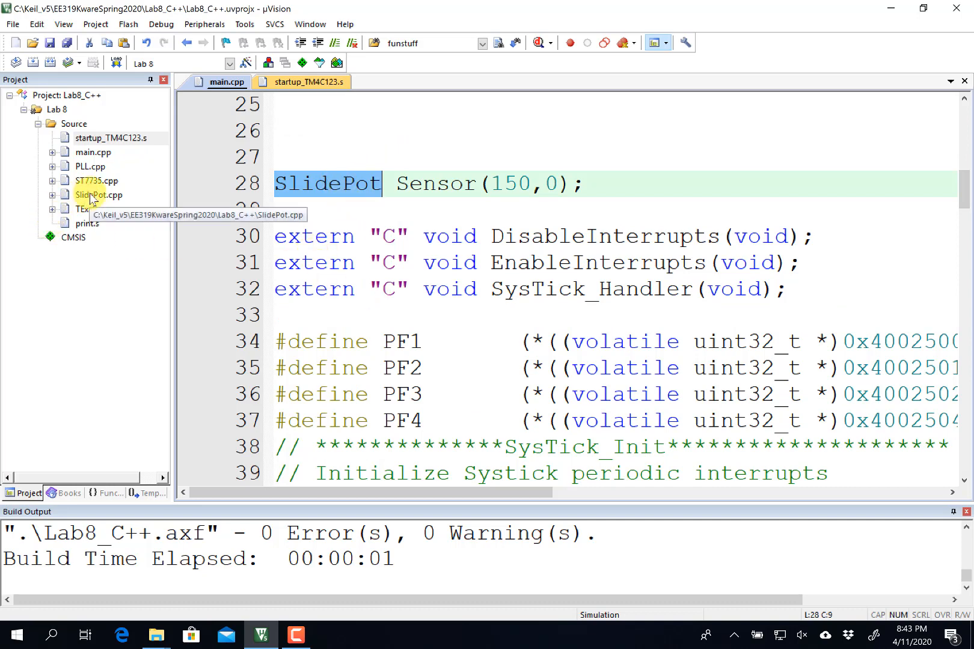
- Open SlidePot.cpp and then its included SlidePot.h header
double_click(97, 194)
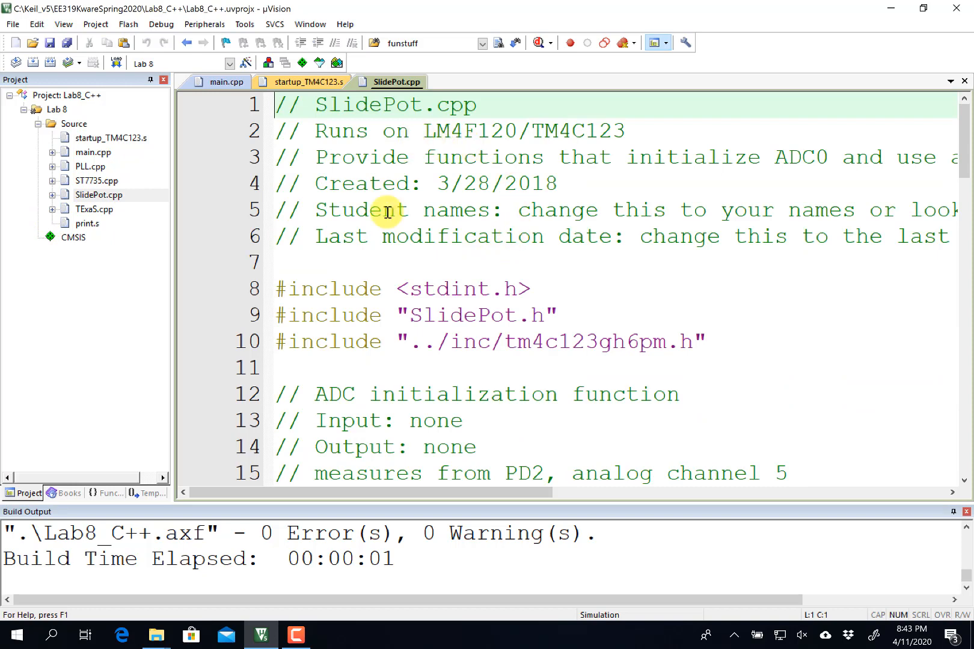
right_click(484, 315)
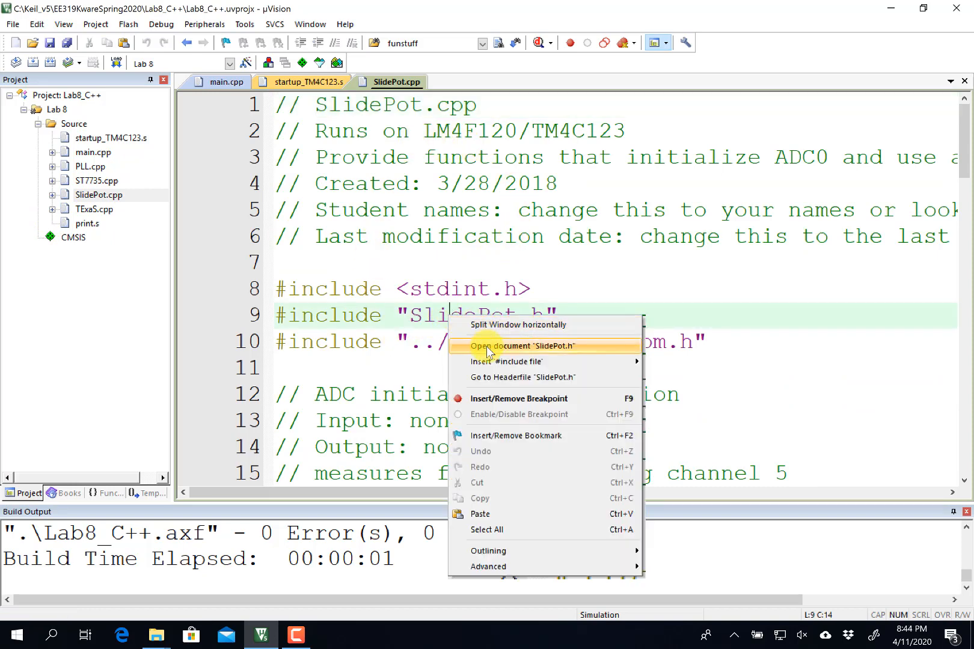
left_click(518, 346)
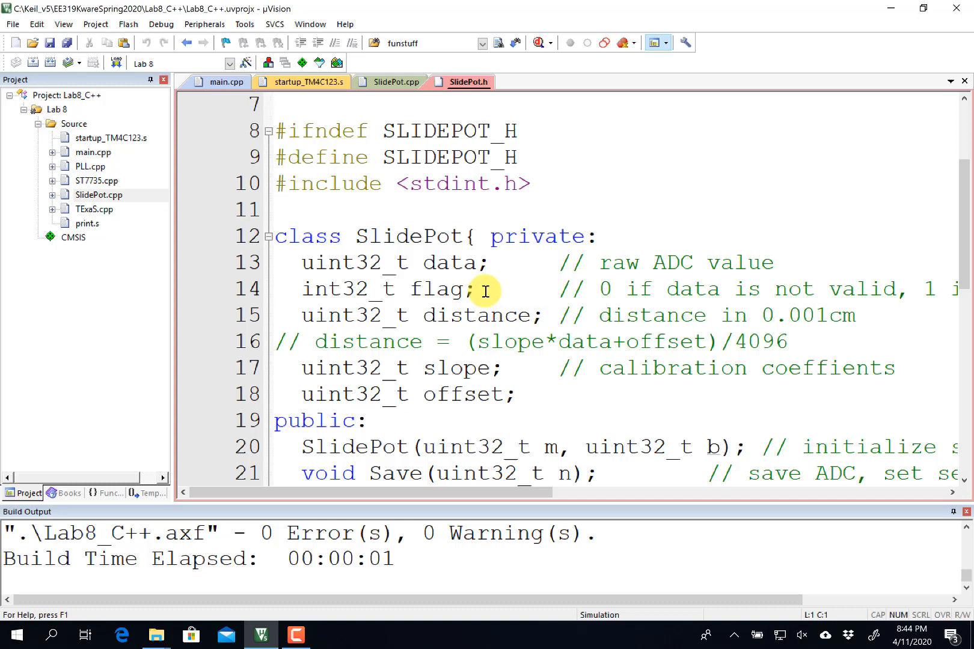
- In SlidePot.h, highlight flag, the class name, slope and the constructor, then return to SlidePot.cpp
double_click(404, 236)
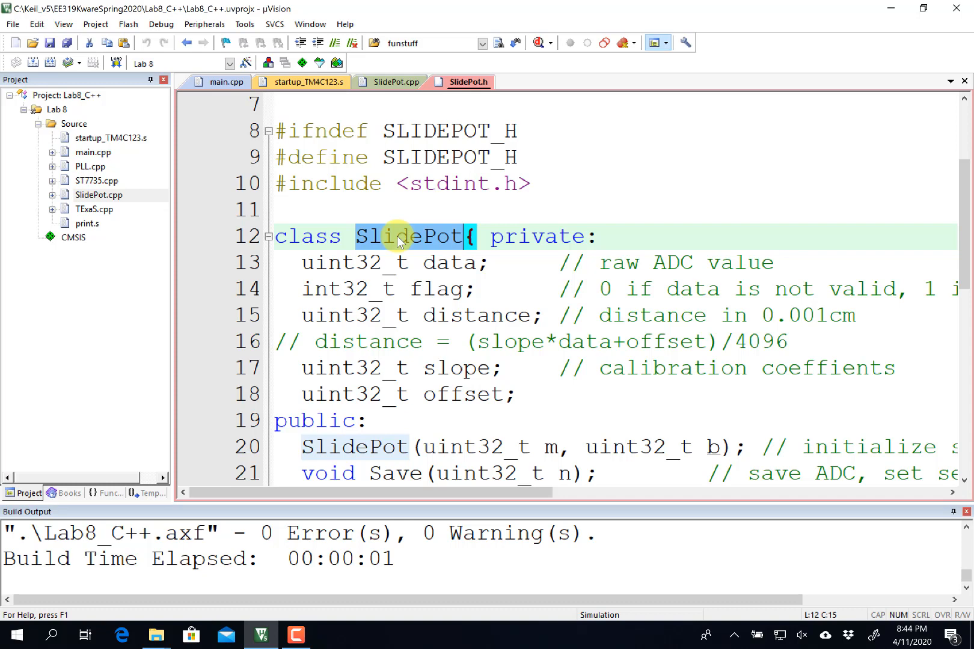
left_click(472, 348)
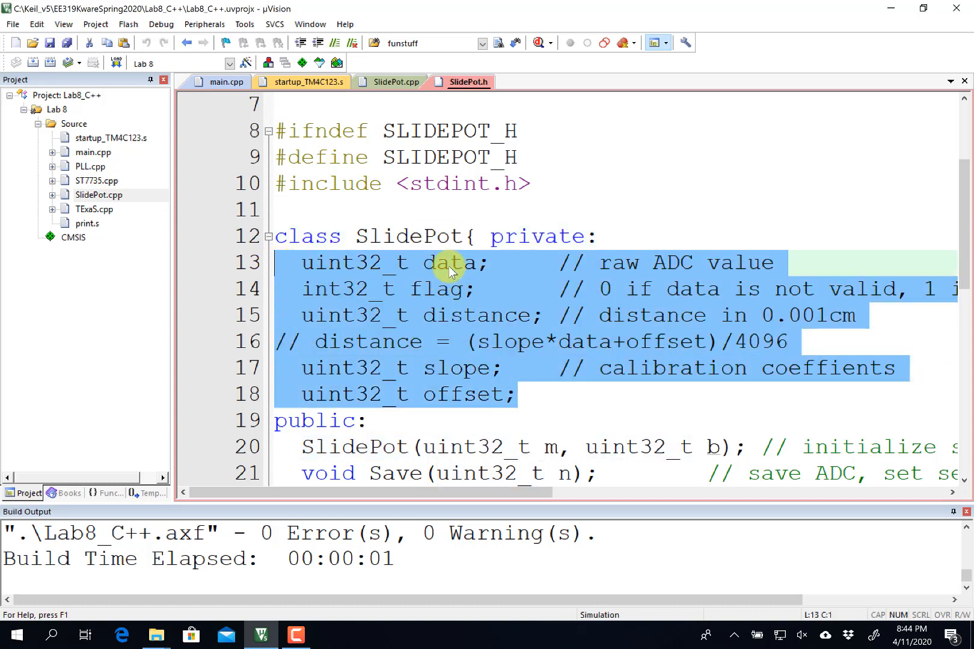
mouse_move(443, 318)
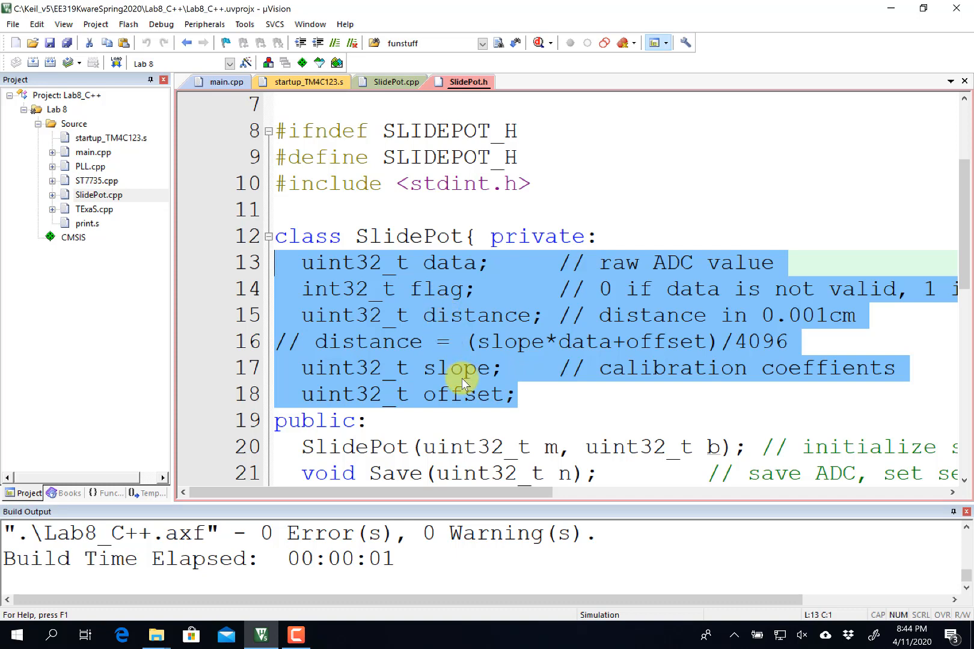
double_click(458, 368)
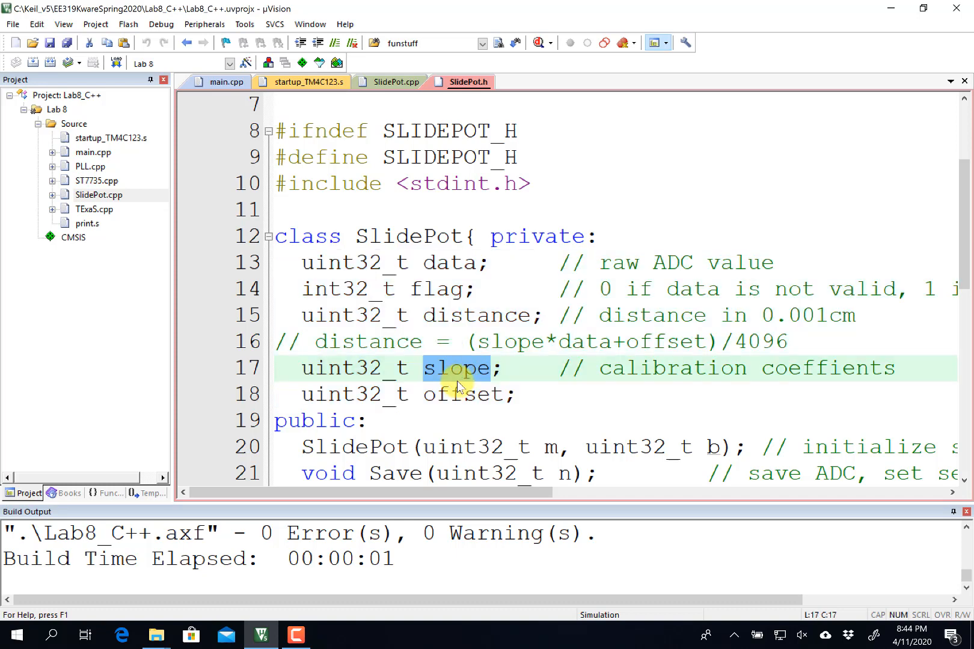
scroll("down", 3)
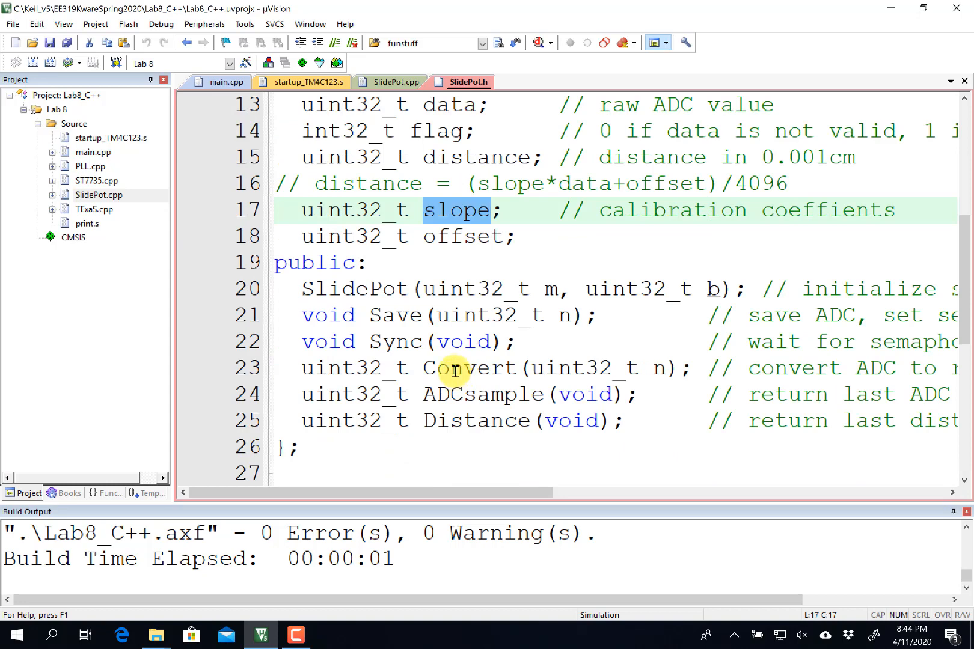
double_click(353, 289)
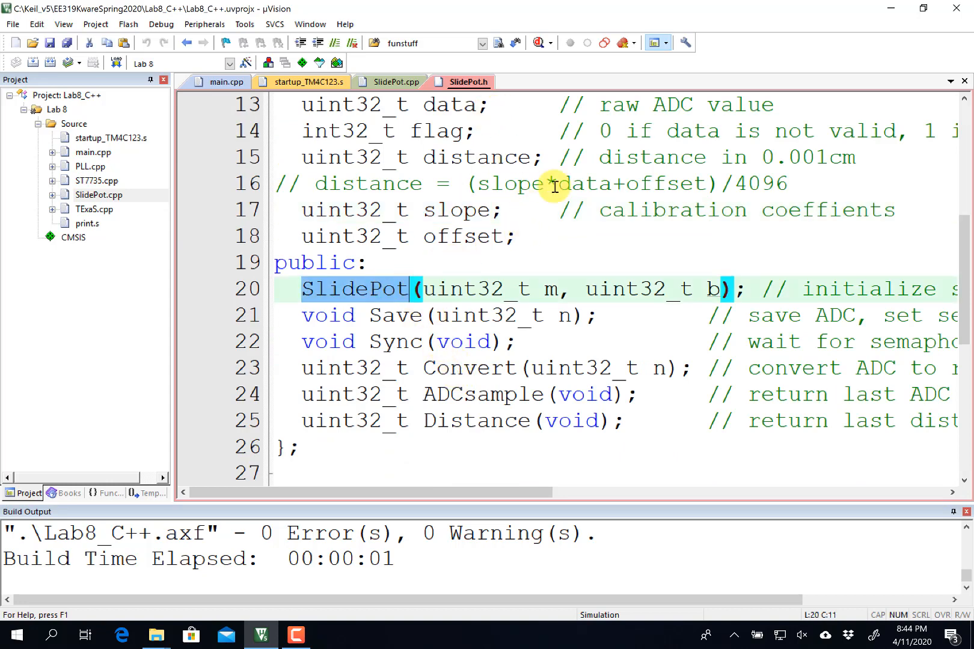
left_click(395, 81)
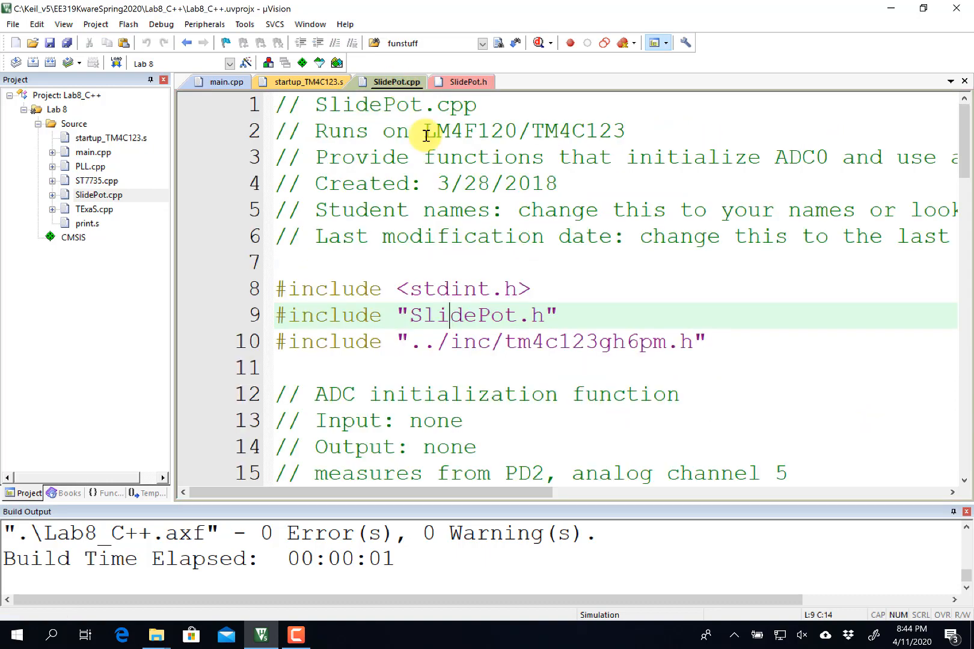
scroll("down", 3)
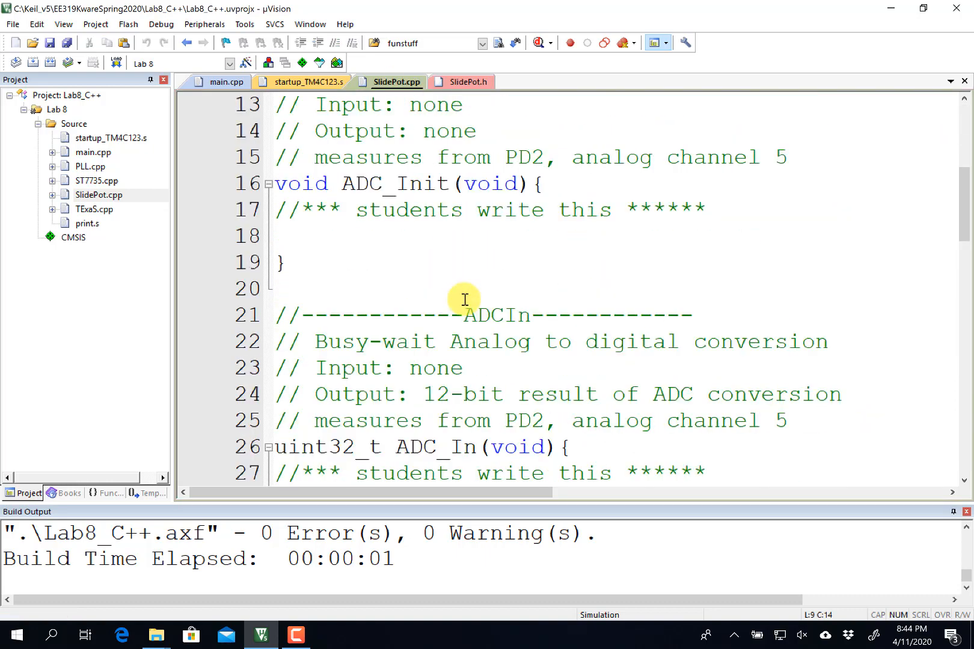
scroll("up", 3)
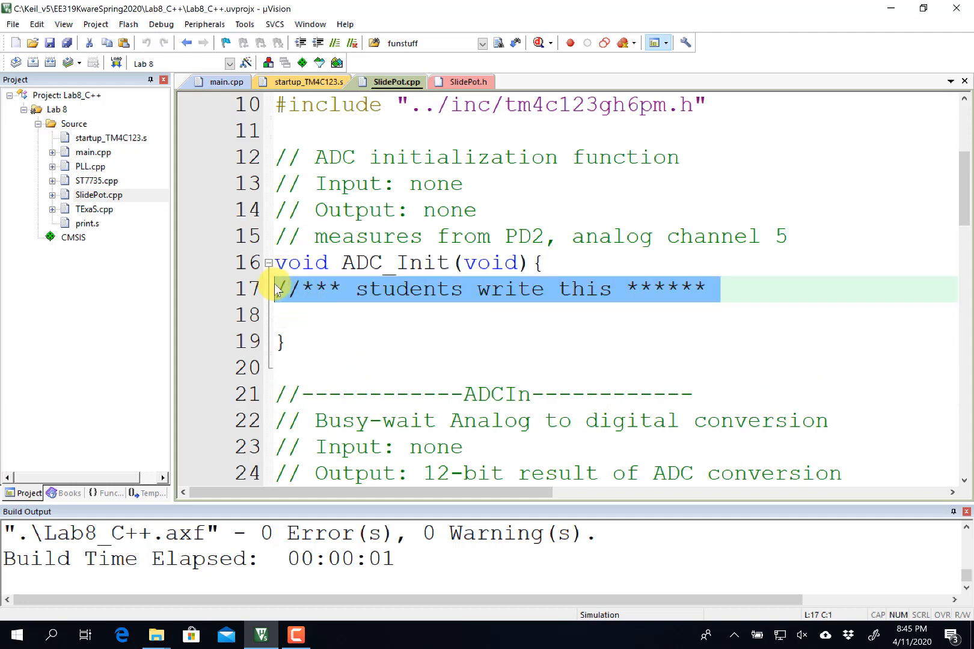
scroll("down", 3)
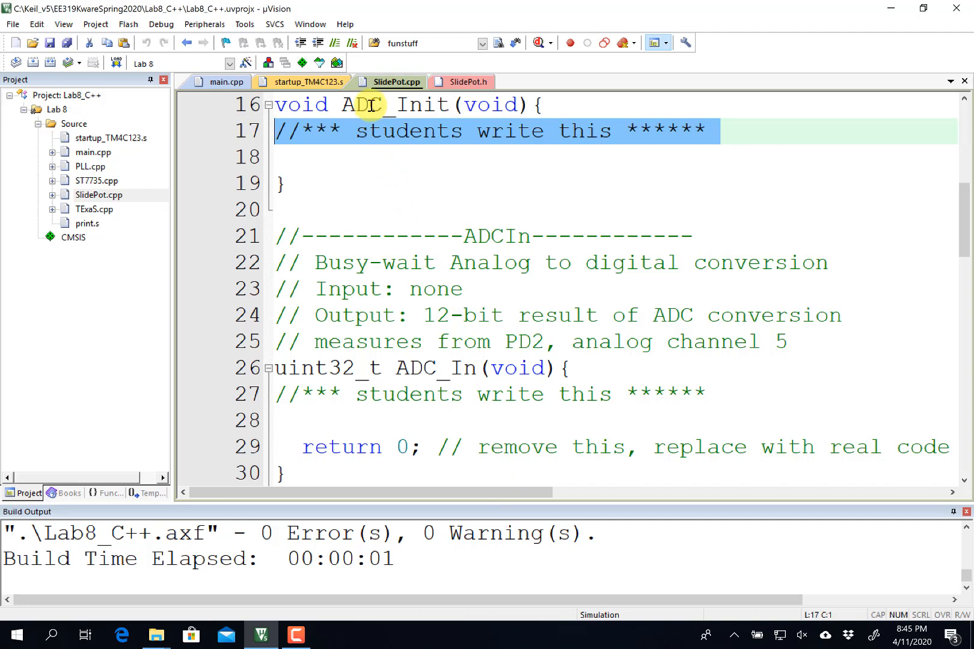
scroll("down", 3)
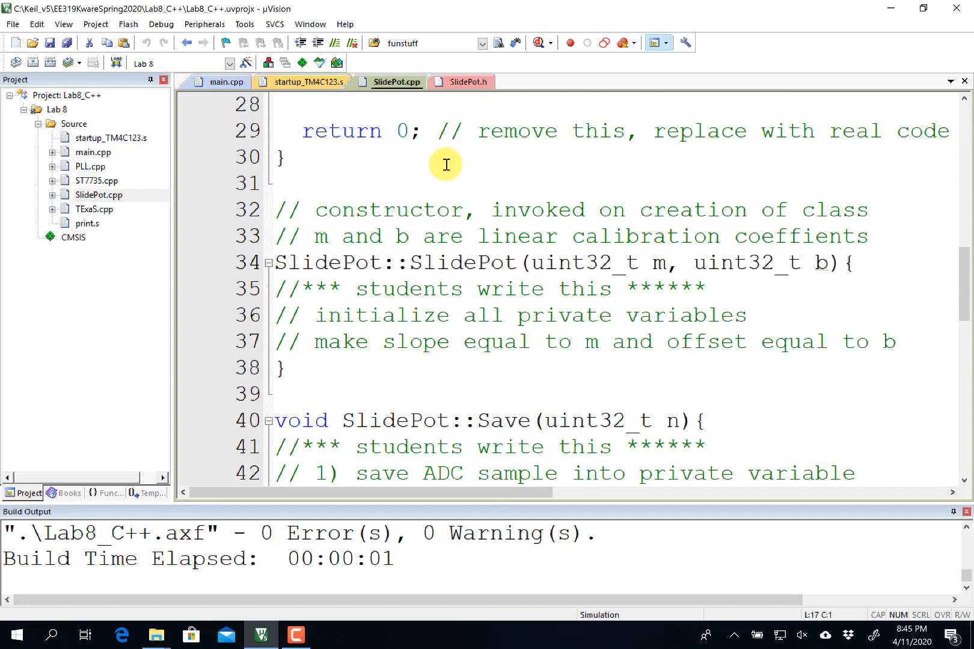
scroll("down", 3)
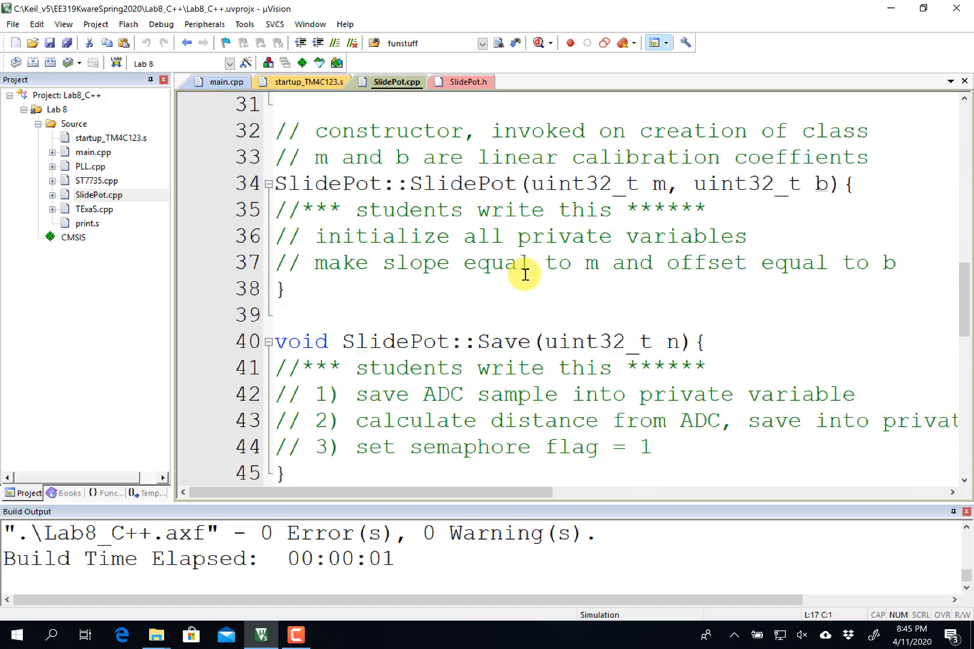
scroll("down", 3)
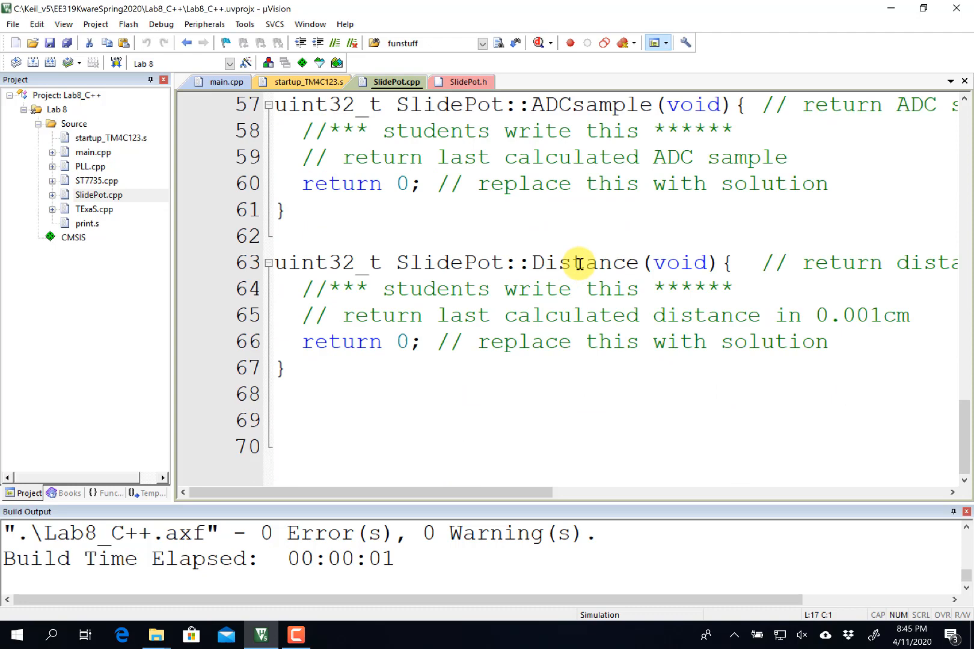
mouse_move(556, 223)
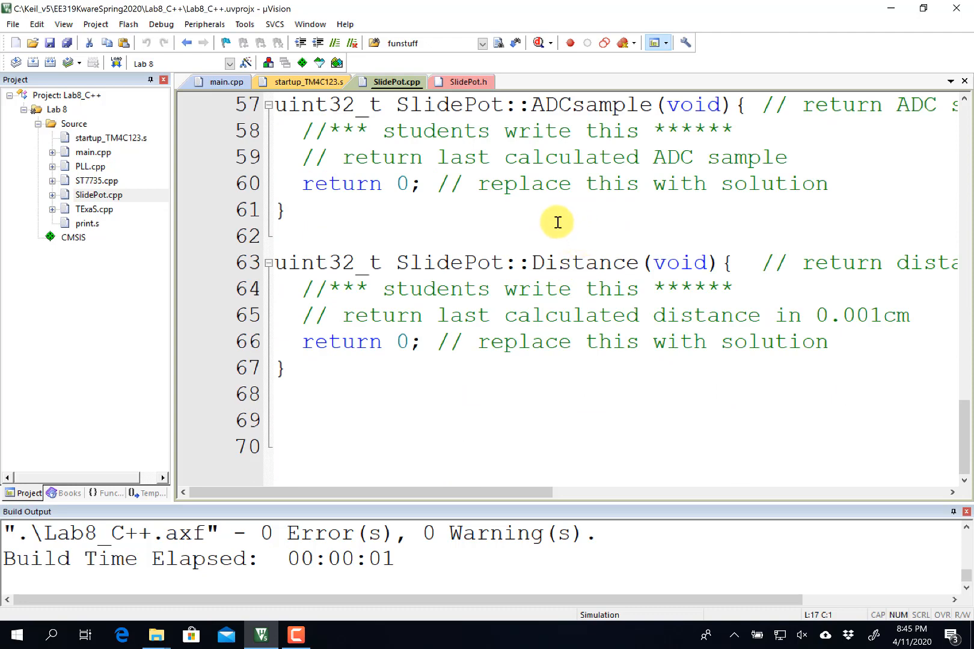
scroll("up", 3)
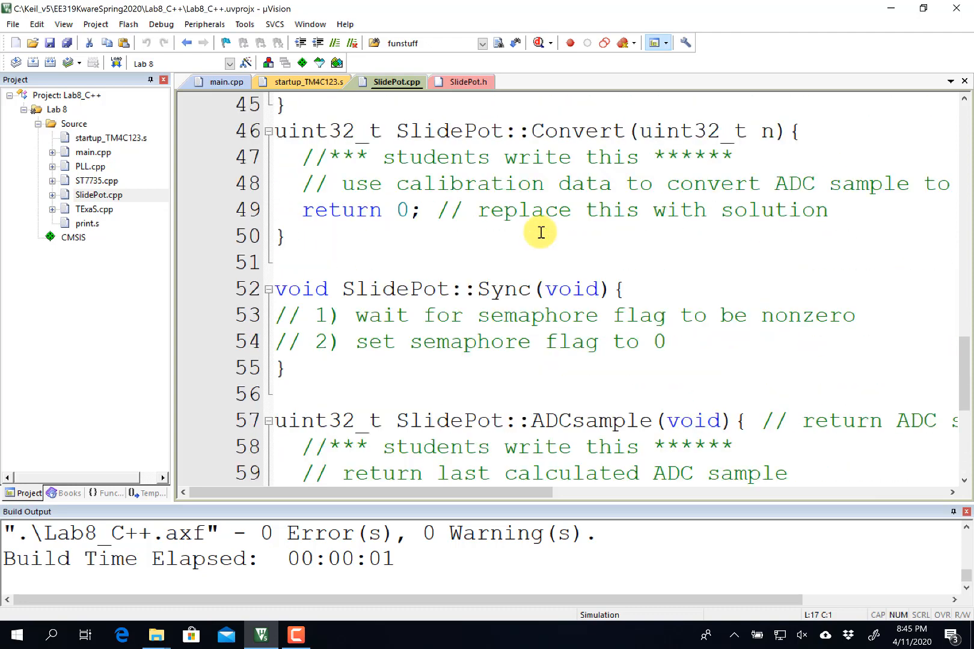
mouse_move(296, 140)
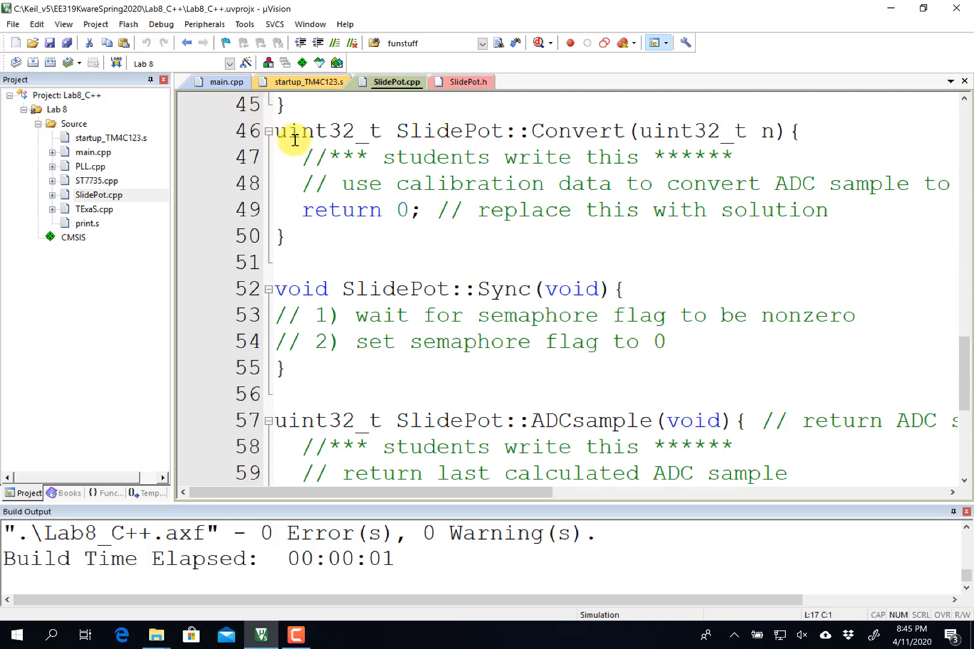
- Return to main.cpp and scroll down to the SysTick_Init stub
left_click(225, 81)
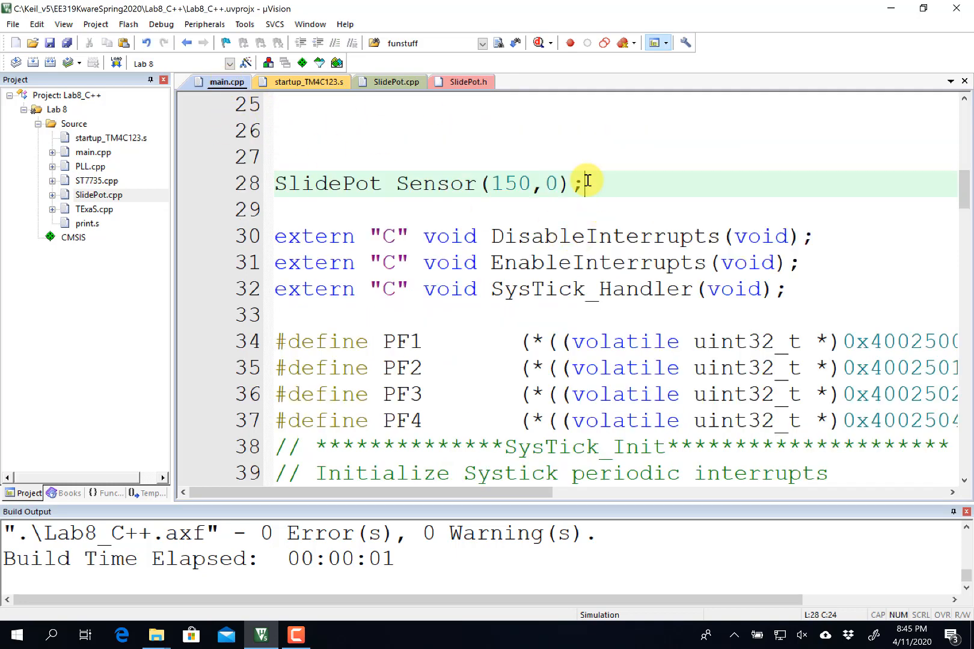
mouse_move(588, 173)
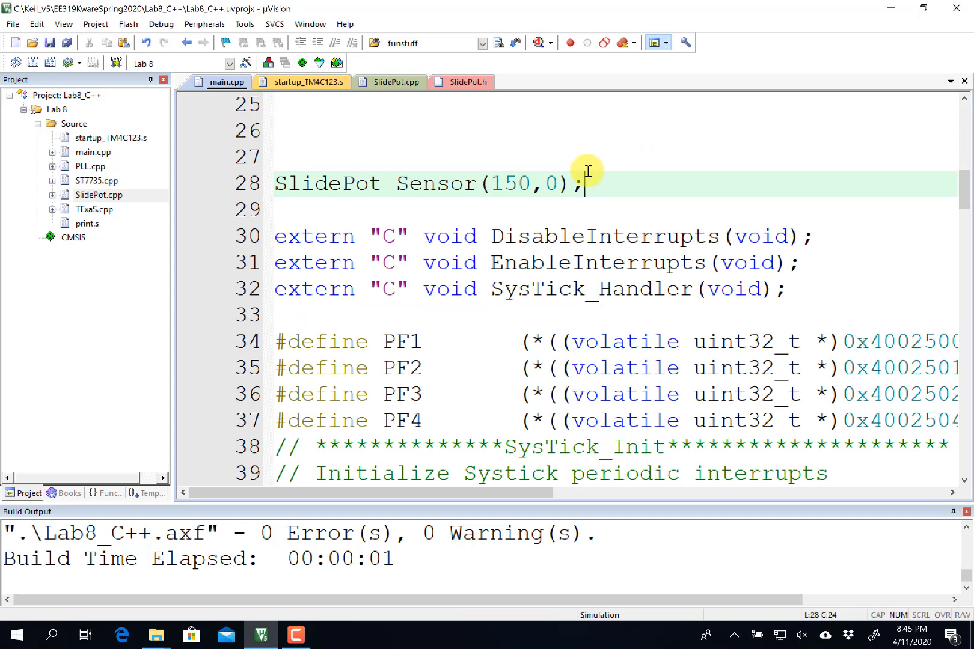
scroll("down", 3)
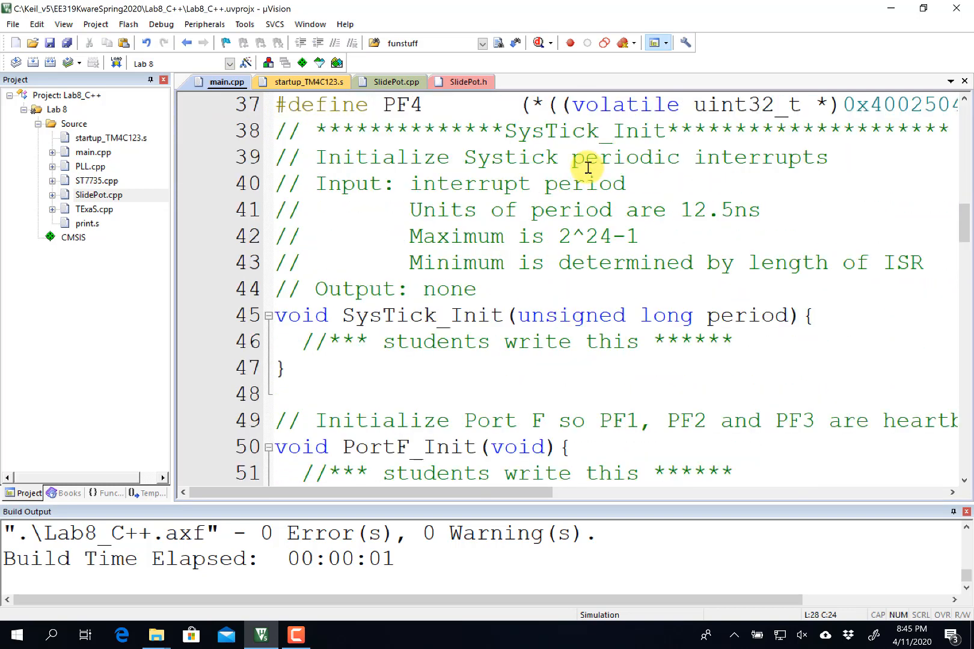
mouse_move(602, 134)
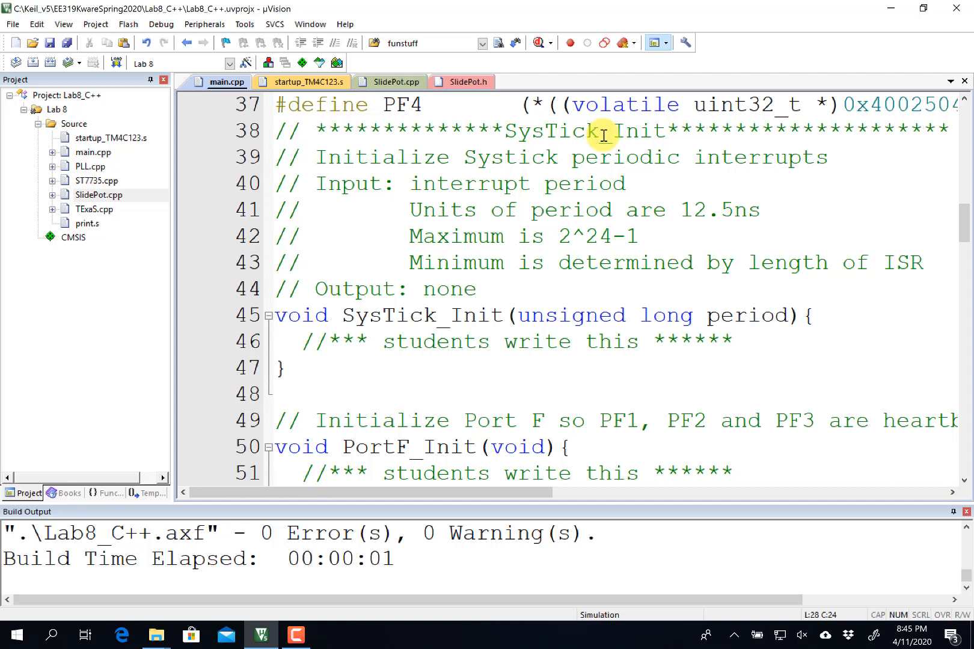
mouse_move(679, 631)
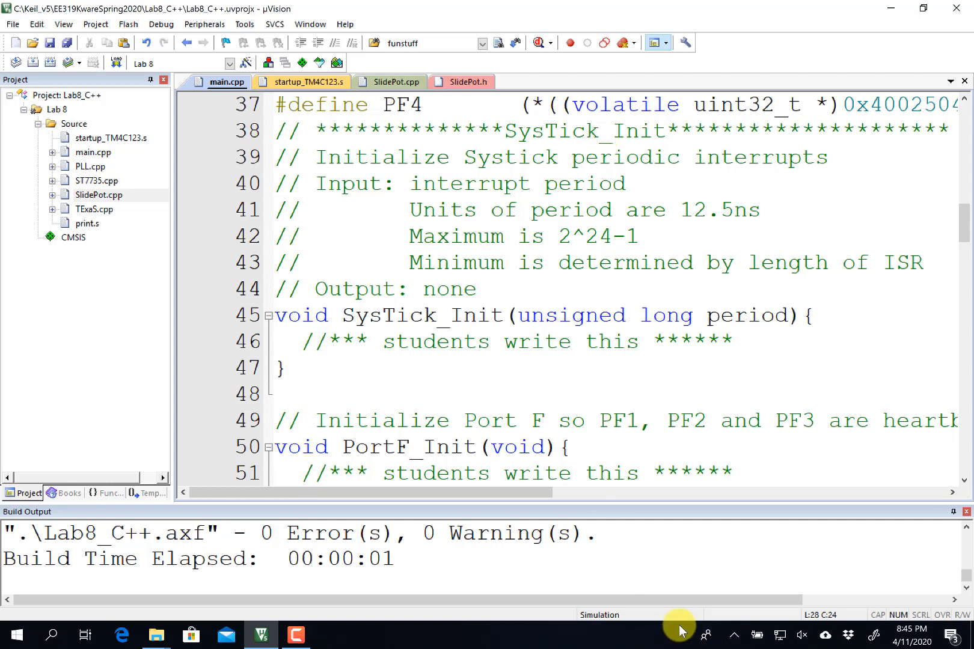
mouse_move(814, 626)
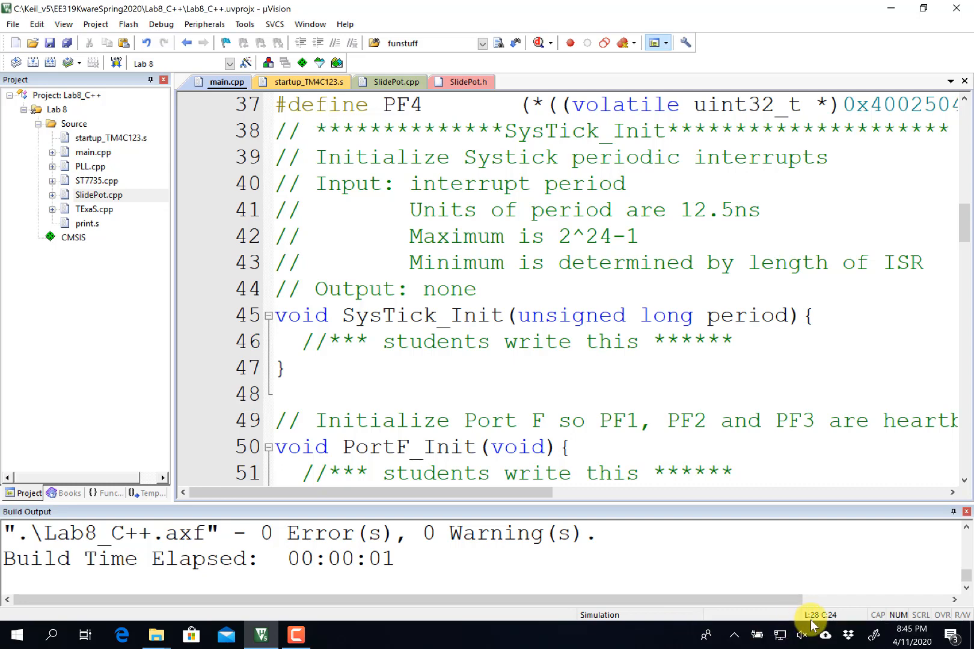